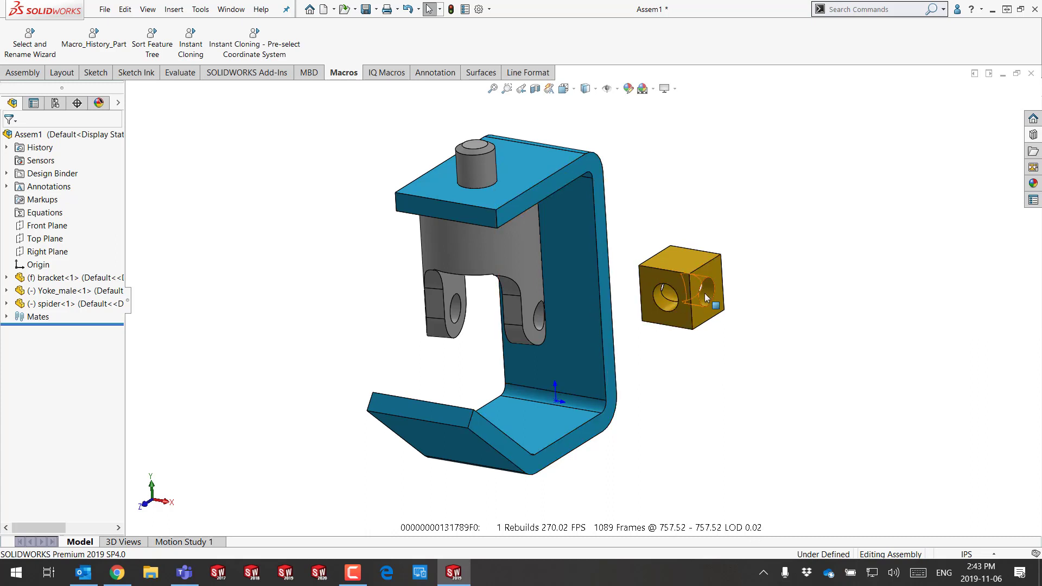
- Drag the spider block in from the right to rest against the bracket beside the yoke
{"action": "left_click", "coordinate": [706, 296]}
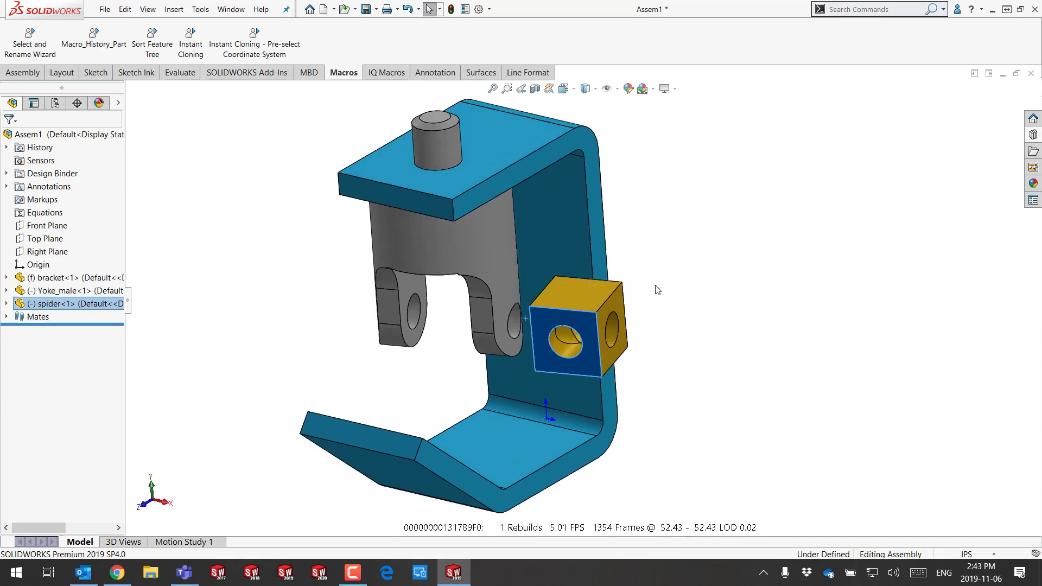
{"action": "mouse_move", "coordinate": [703, 291]}
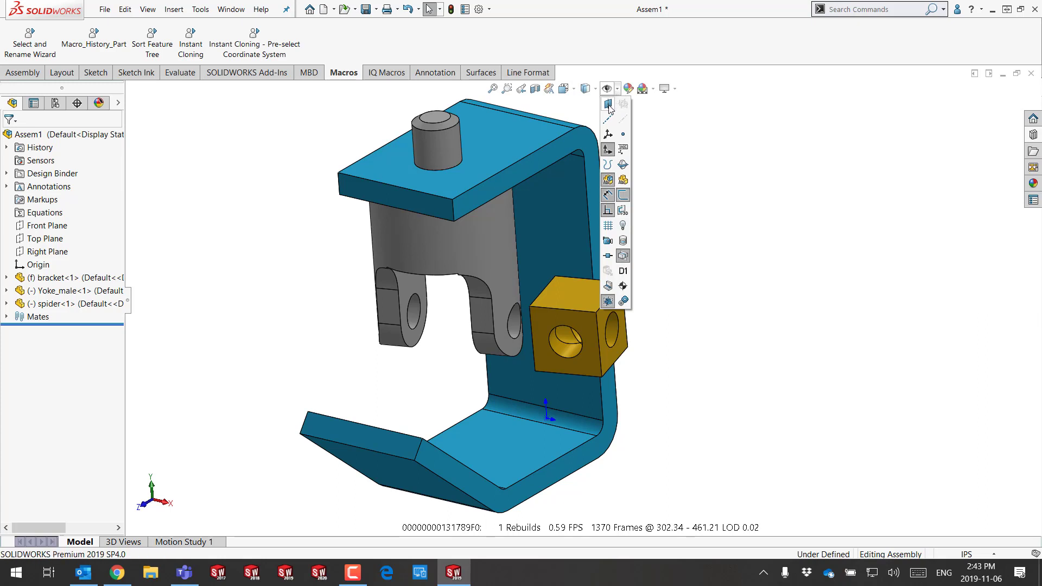
{"action": "mouse_move", "coordinate": [608, 104]}
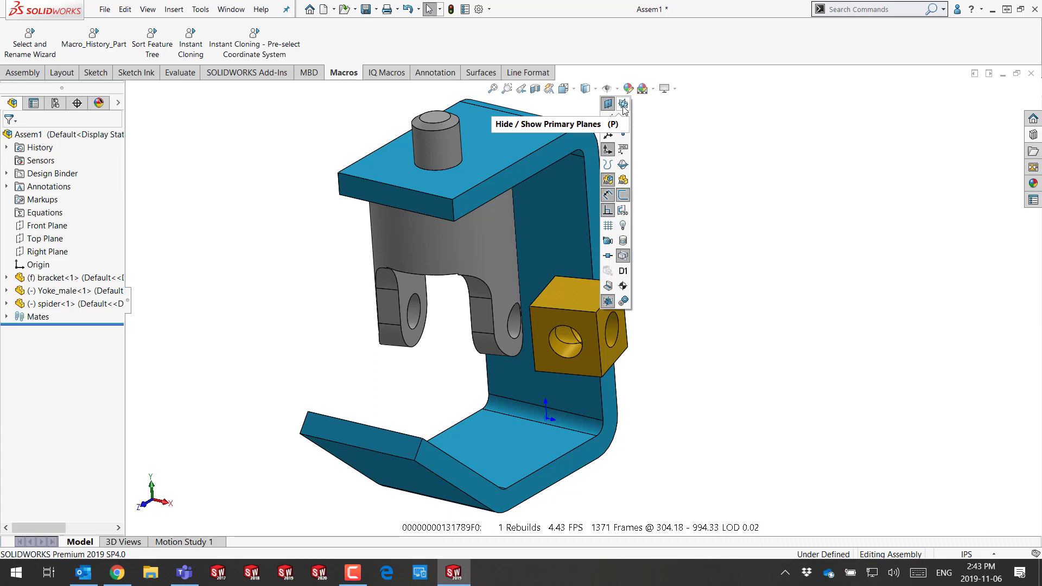
{"action": "mouse_move", "coordinate": [679, 125]}
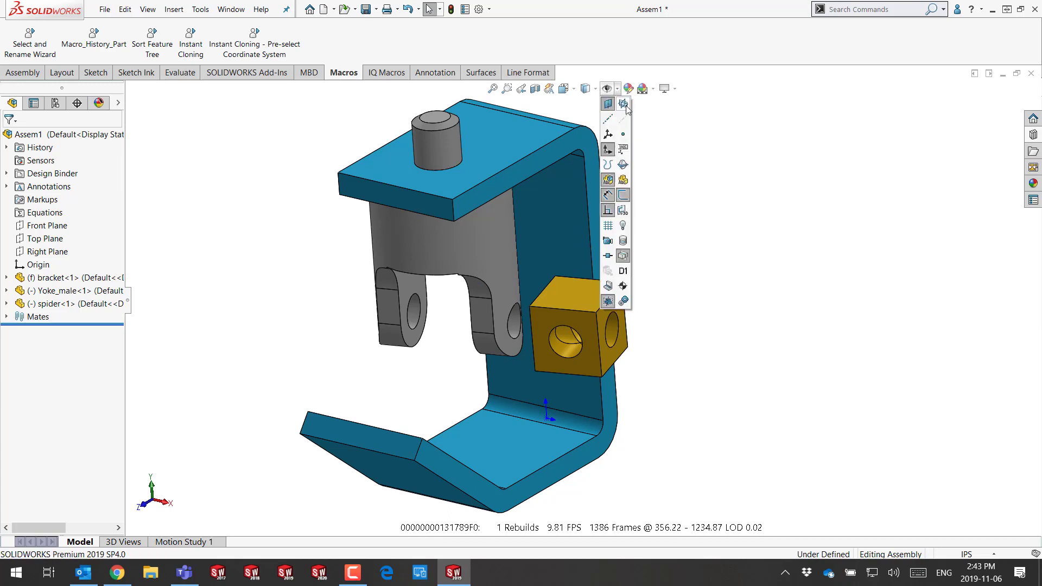
{"action": "left_click", "coordinate": [605, 103]}
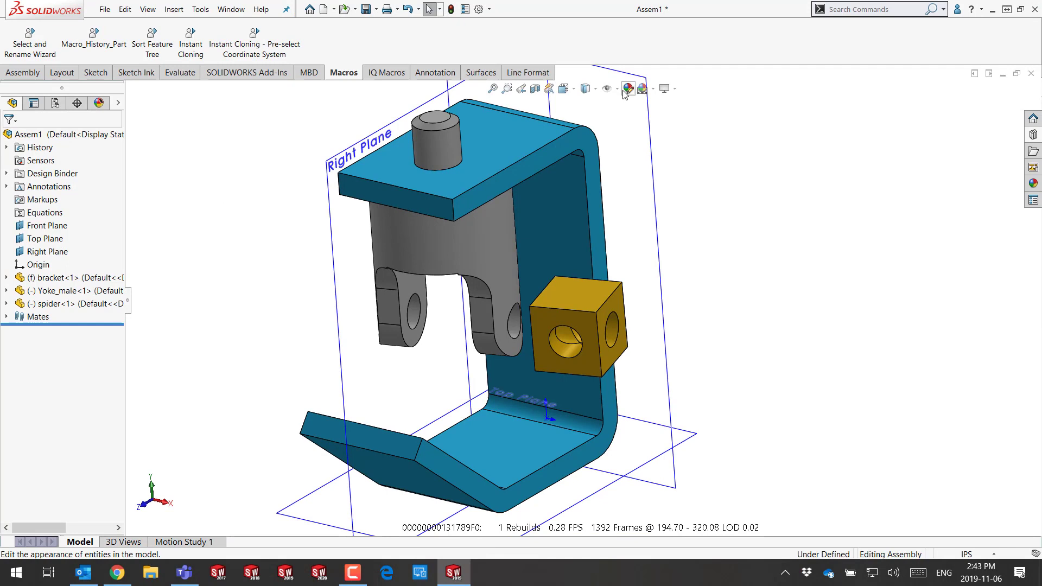
{"action": "left_click", "coordinate": [625, 88]}
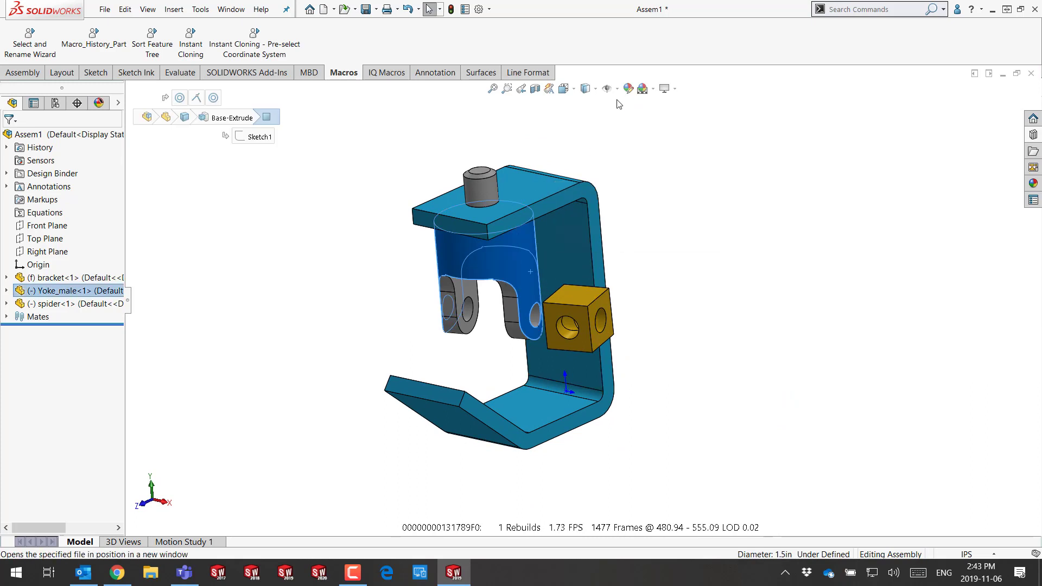
- Open the Hide/Show Items visibility list on the way to the Customize dialog
{"action": "left_click", "coordinate": [606, 89]}
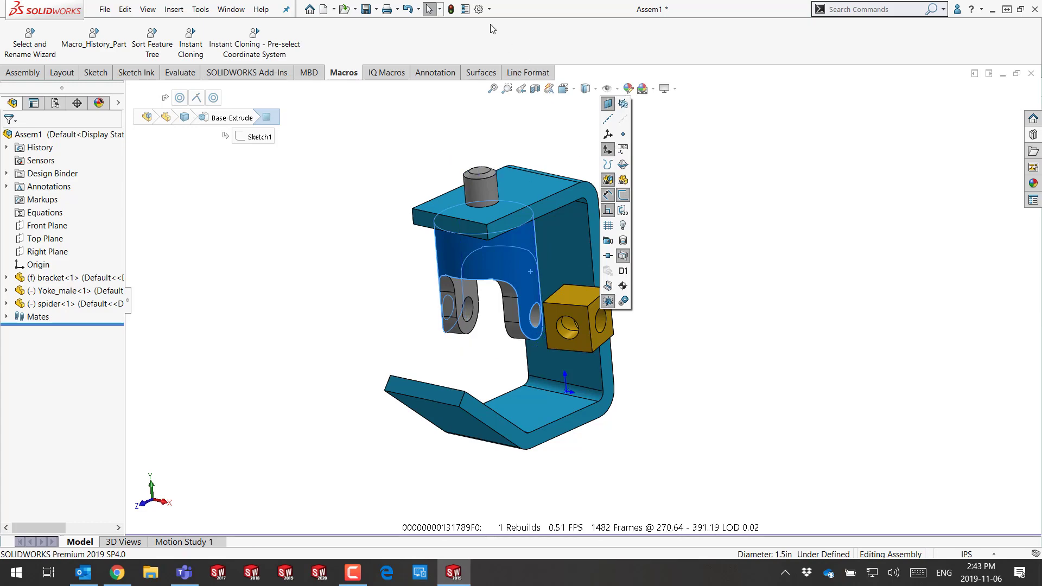
{"action": "mouse_move", "coordinate": [788, 148]}
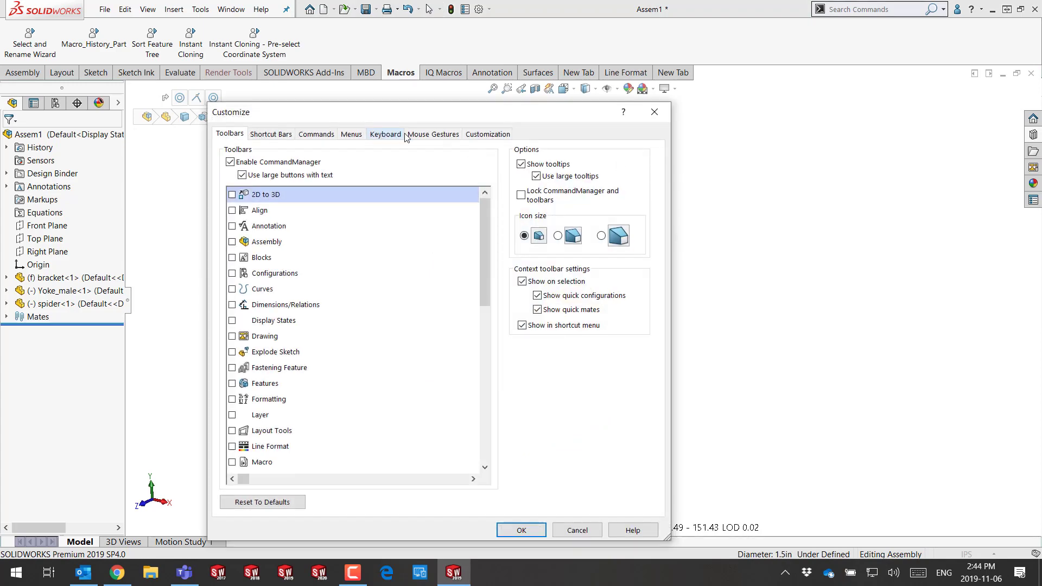
- Search 'prima' in the Keyboard tab to confirm Primary Planes uses P, then cancel
{"action": "left_click", "coordinate": [385, 133]}
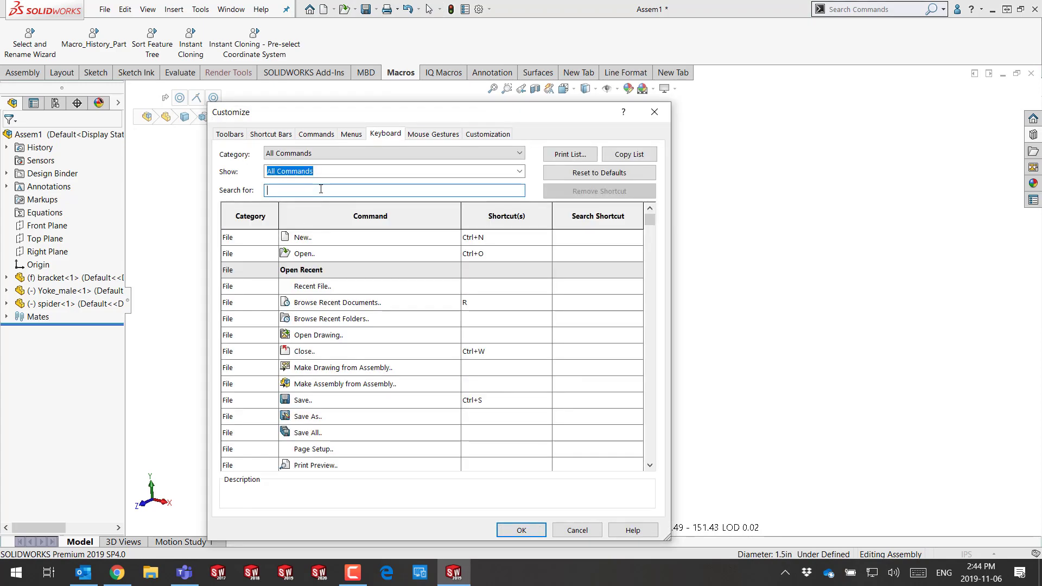
{"action": "type", "text": "prima"}
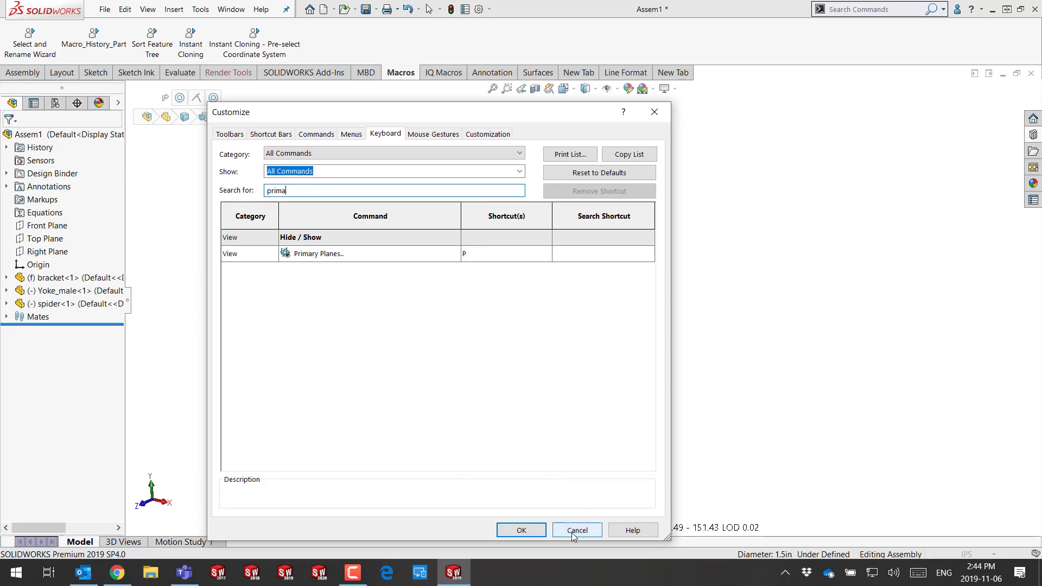
{"action": "left_click", "coordinate": [575, 530]}
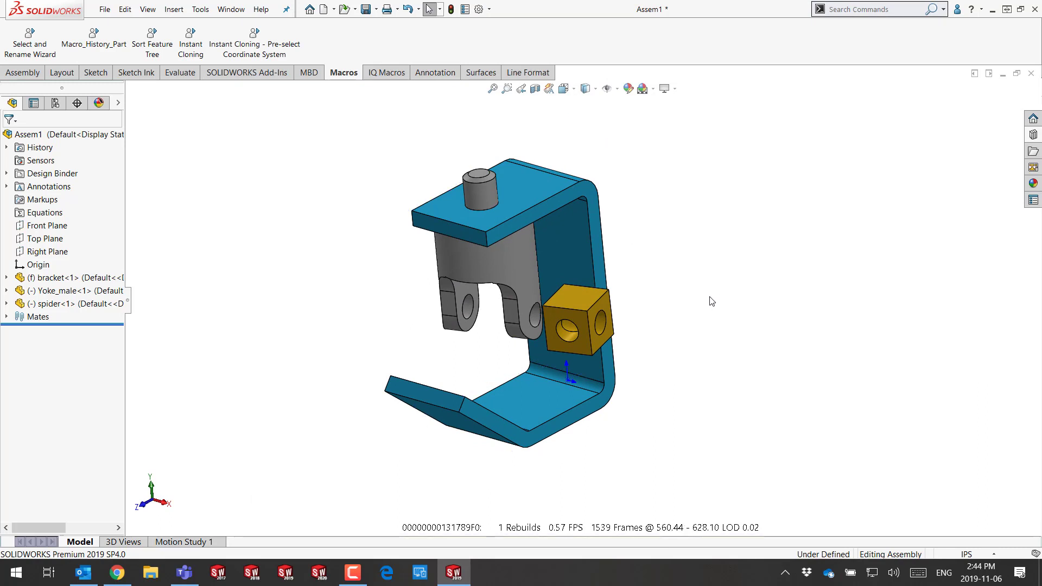
- Clear the selection and drag the spider block between the yoke's two prongs
{"action": "left_click", "coordinate": [573, 308]}
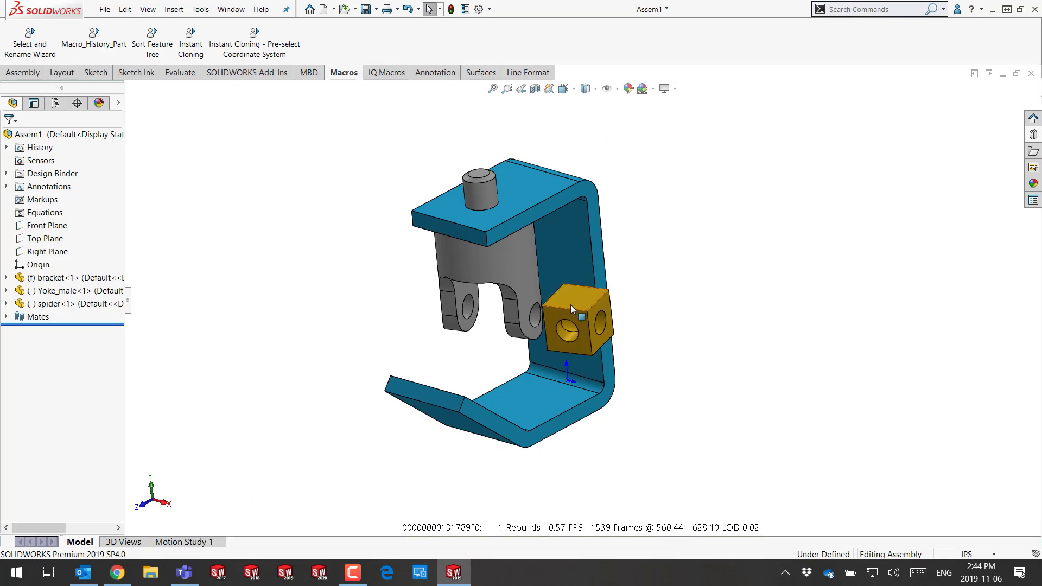
{"action": "left_click", "coordinate": [524, 286]}
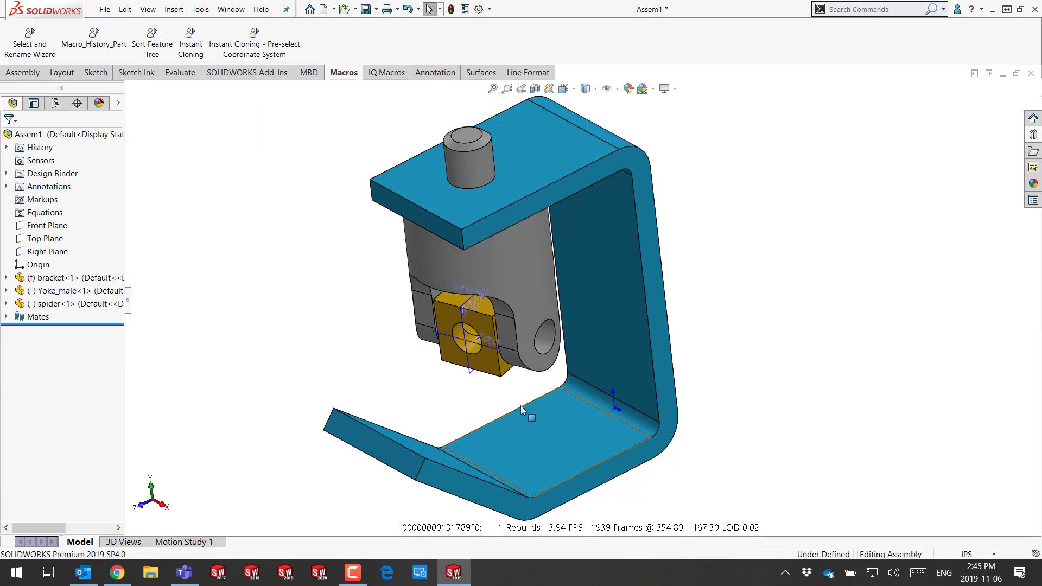
{"action": "left_click", "coordinate": [471, 322]}
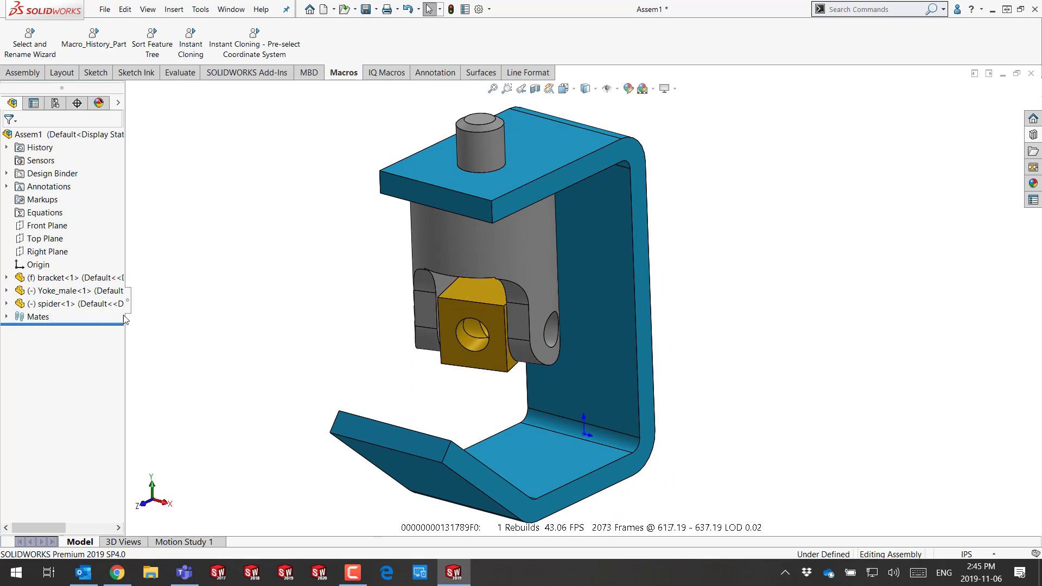
{"action": "mouse_move", "coordinate": [294, 383]}
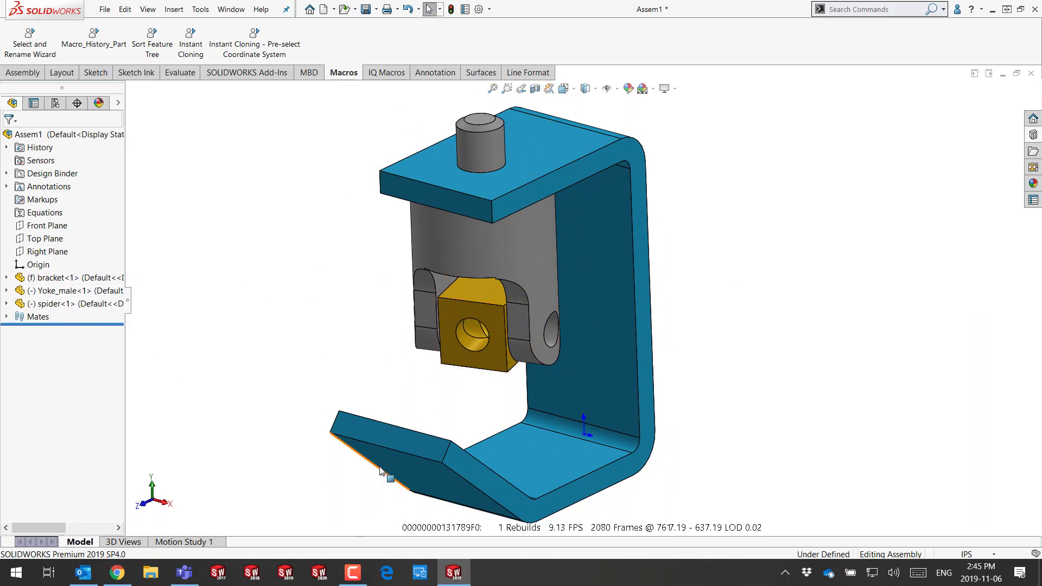
{"action": "mouse_move", "coordinate": [384, 461]}
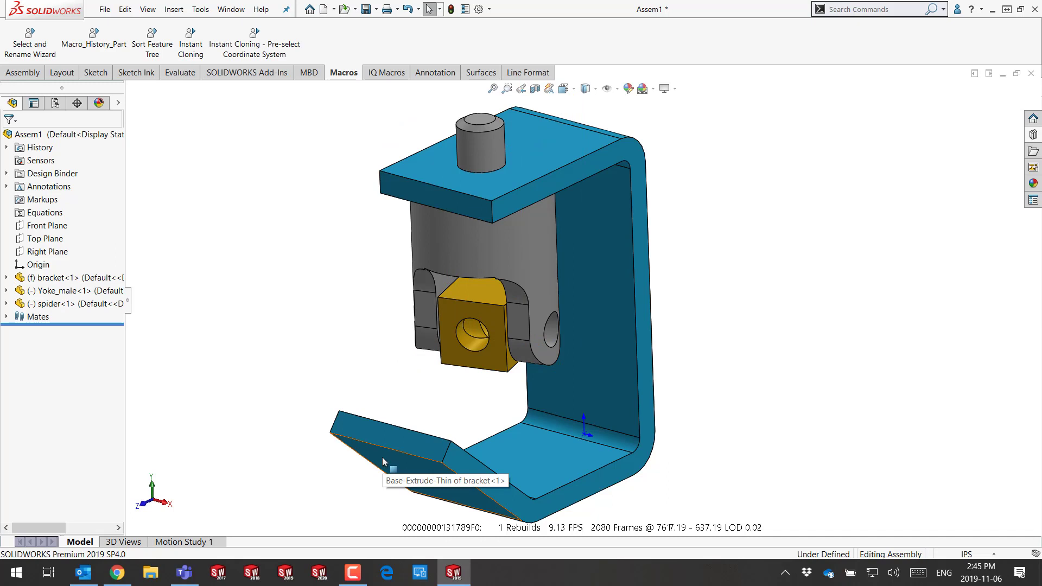
{"action": "mouse_move", "coordinate": [385, 457]}
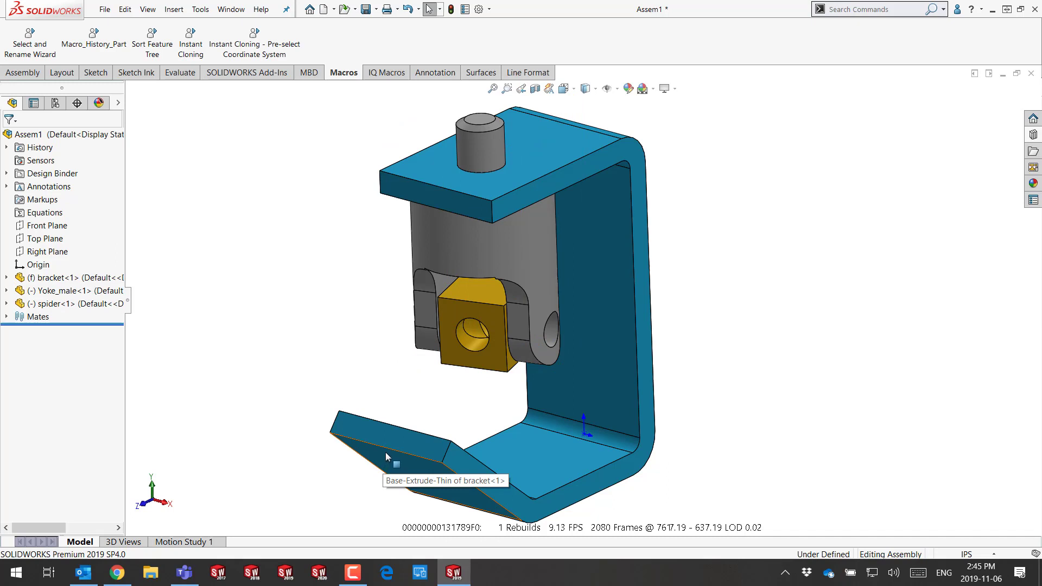